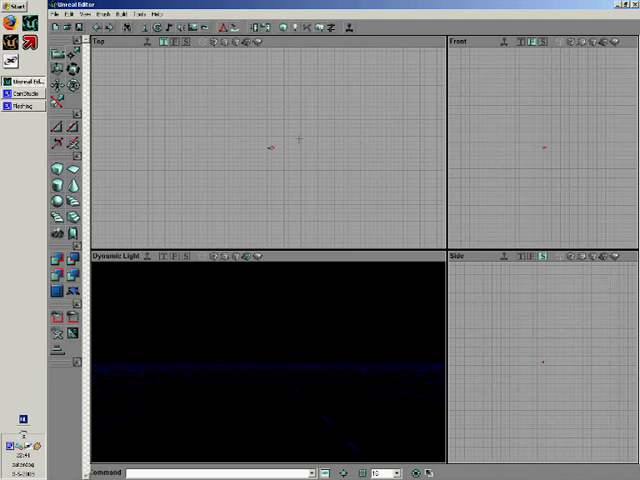
pyautogui.moveTo(340, 126)
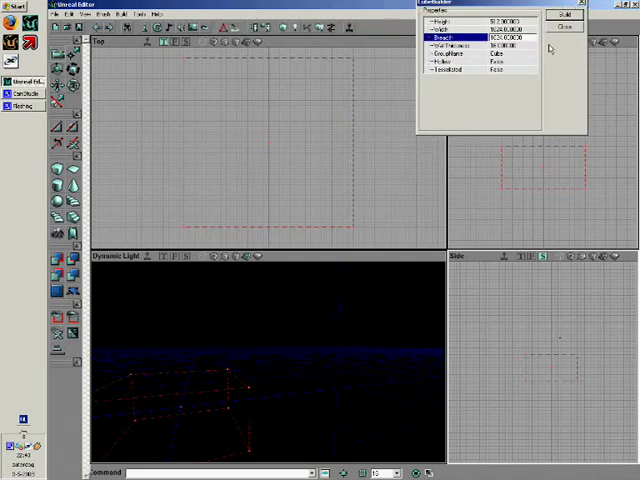
# Subtract the cube brush to carve out the hollow room.
pyautogui.click(564, 28)
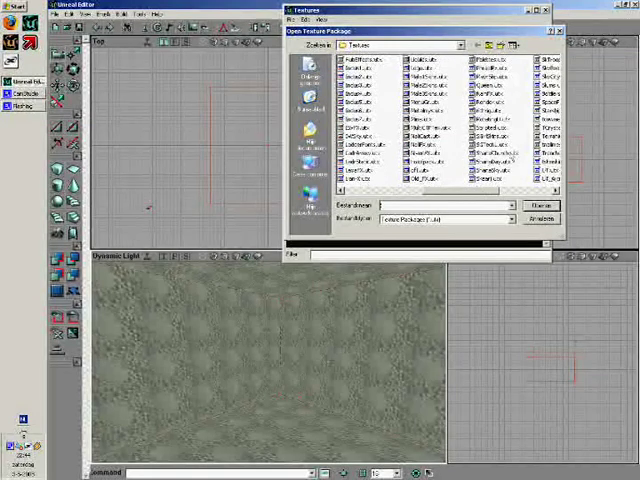
# Load a texture package and apply a stone brick texture to all room surfaces.
pyautogui.click(510, 152)
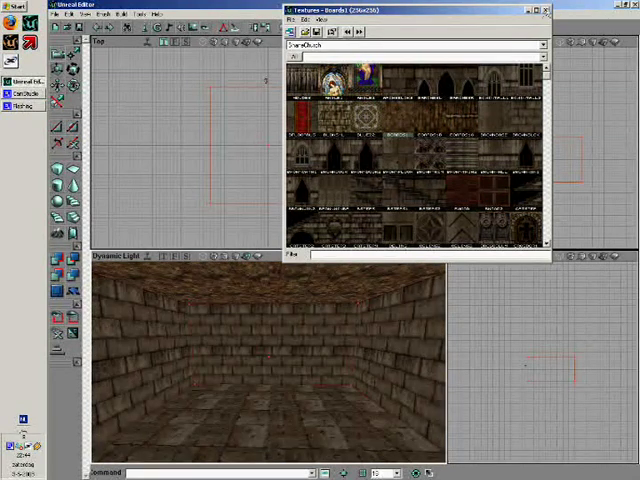
pyautogui.click(548, 10)
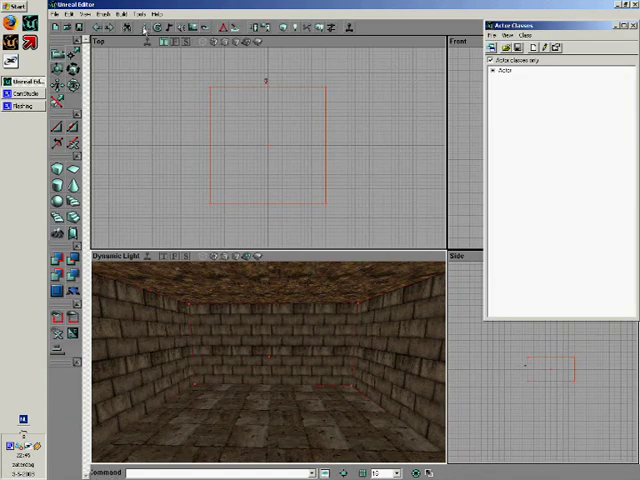
# Expand Actor > NavigationPoint in the class browser and select PlayerStart.
pyautogui.moveTo(544, 24); pyautogui.dragTo(400, 10)
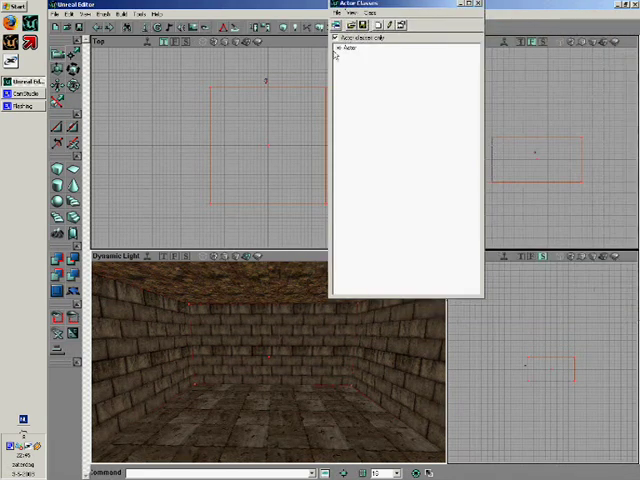
pyautogui.click(340, 48)
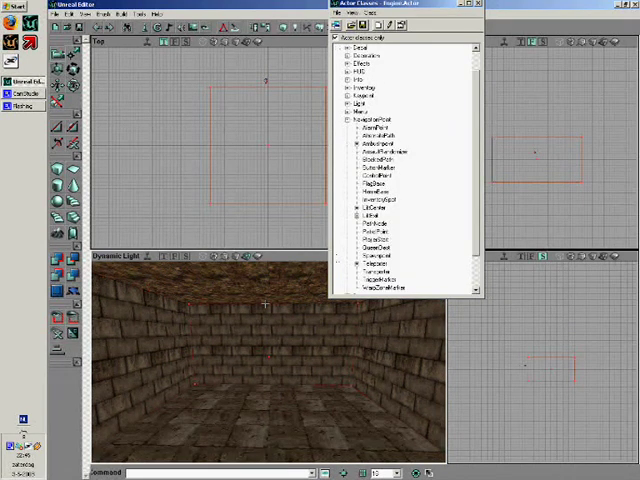
pyautogui.click(378, 240)
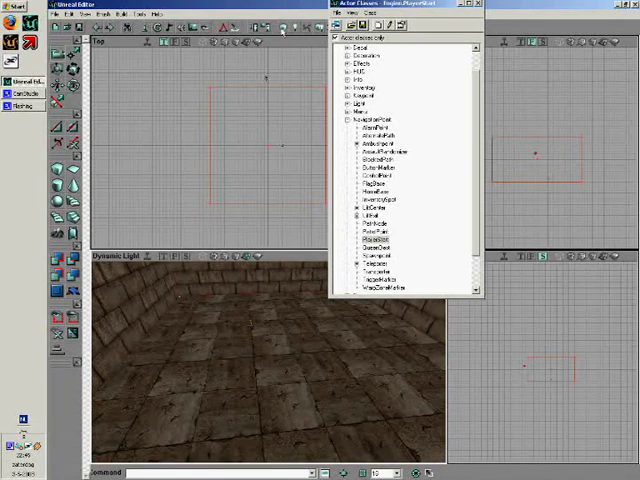
pyautogui.click(478, 4)
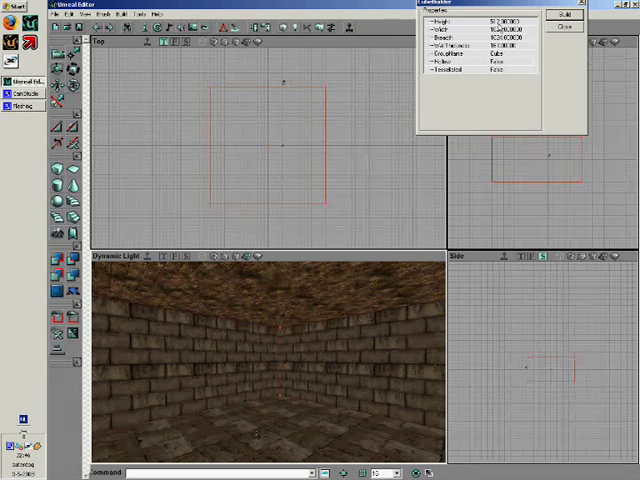
# Build a small cube brush and add it at the ceiling centre as a light fixture.
pyautogui.click(480, 18)
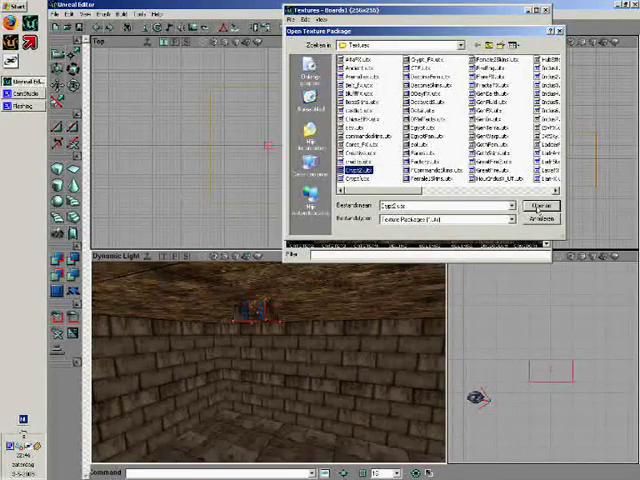
# Apply a glowing light-panel texture to the ceiling cube's surfaces.
pyautogui.click(540, 204)
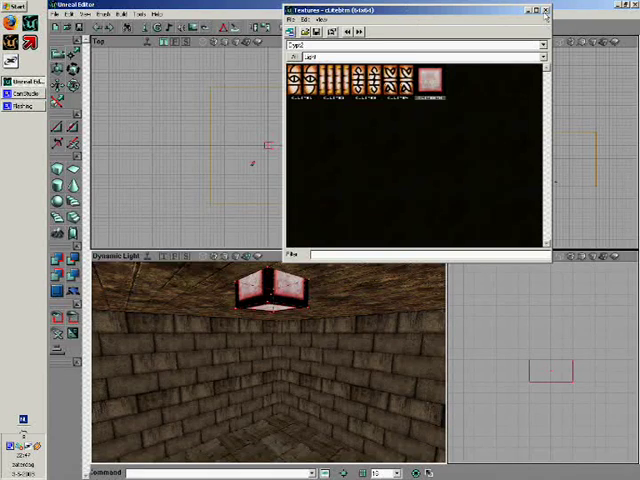
pyautogui.click(544, 8)
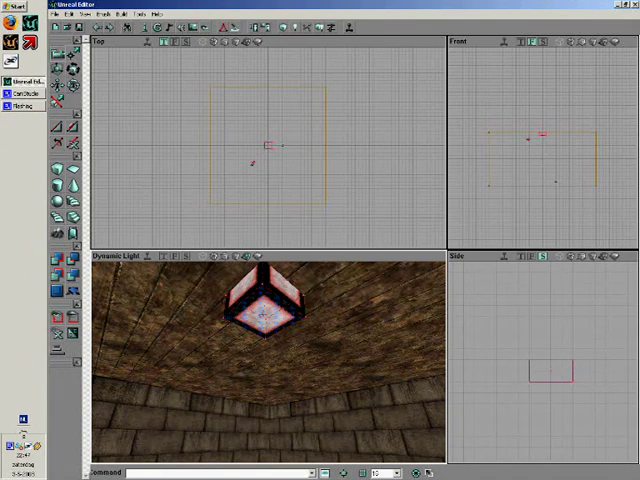
# Add a light beneath the ceiling fixture and rebuild lighting.
pyautogui.rightClick(268, 322)
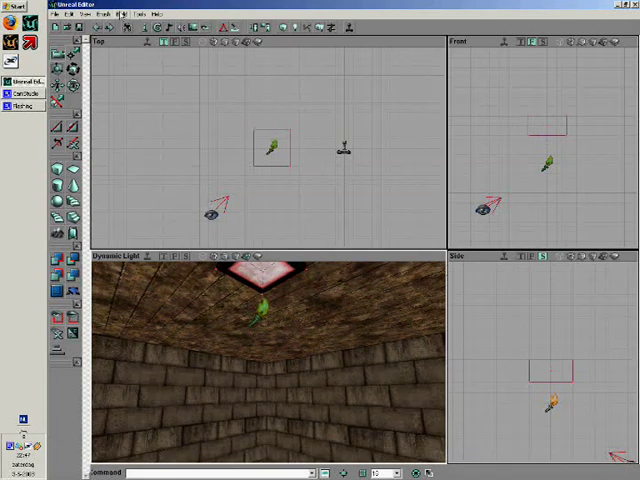
pyautogui.click(120, 12)
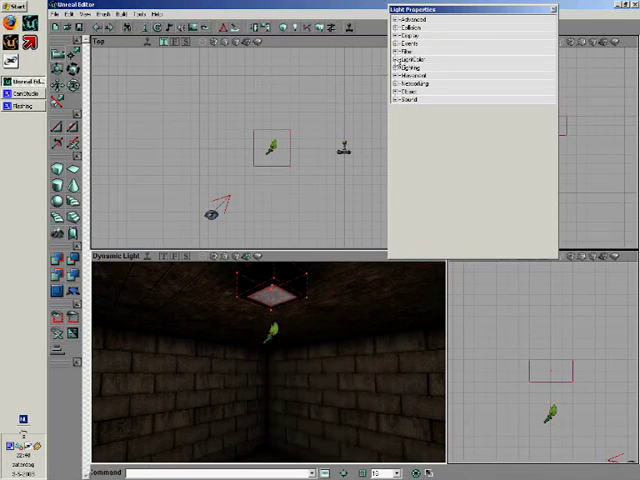
# Expand the light's LightColor property and bring up its colour picker.
pyautogui.click(392, 60)
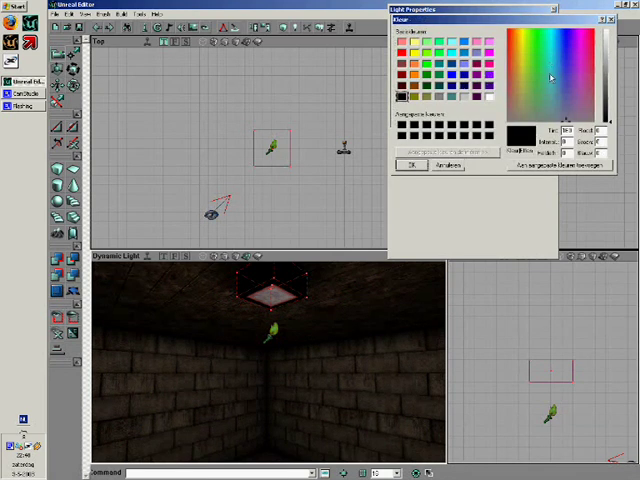
pyautogui.click(564, 92)
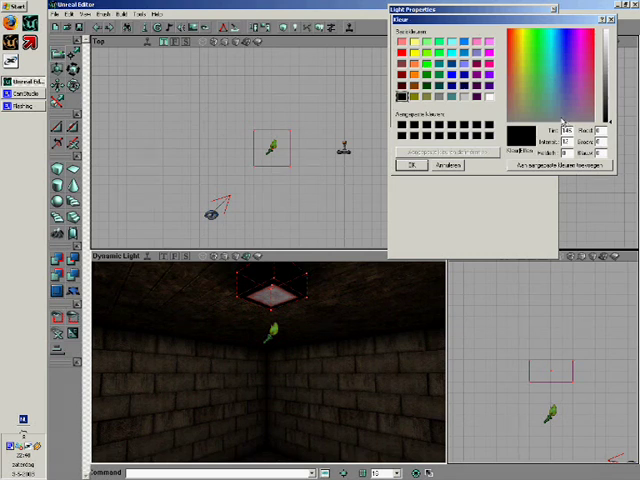